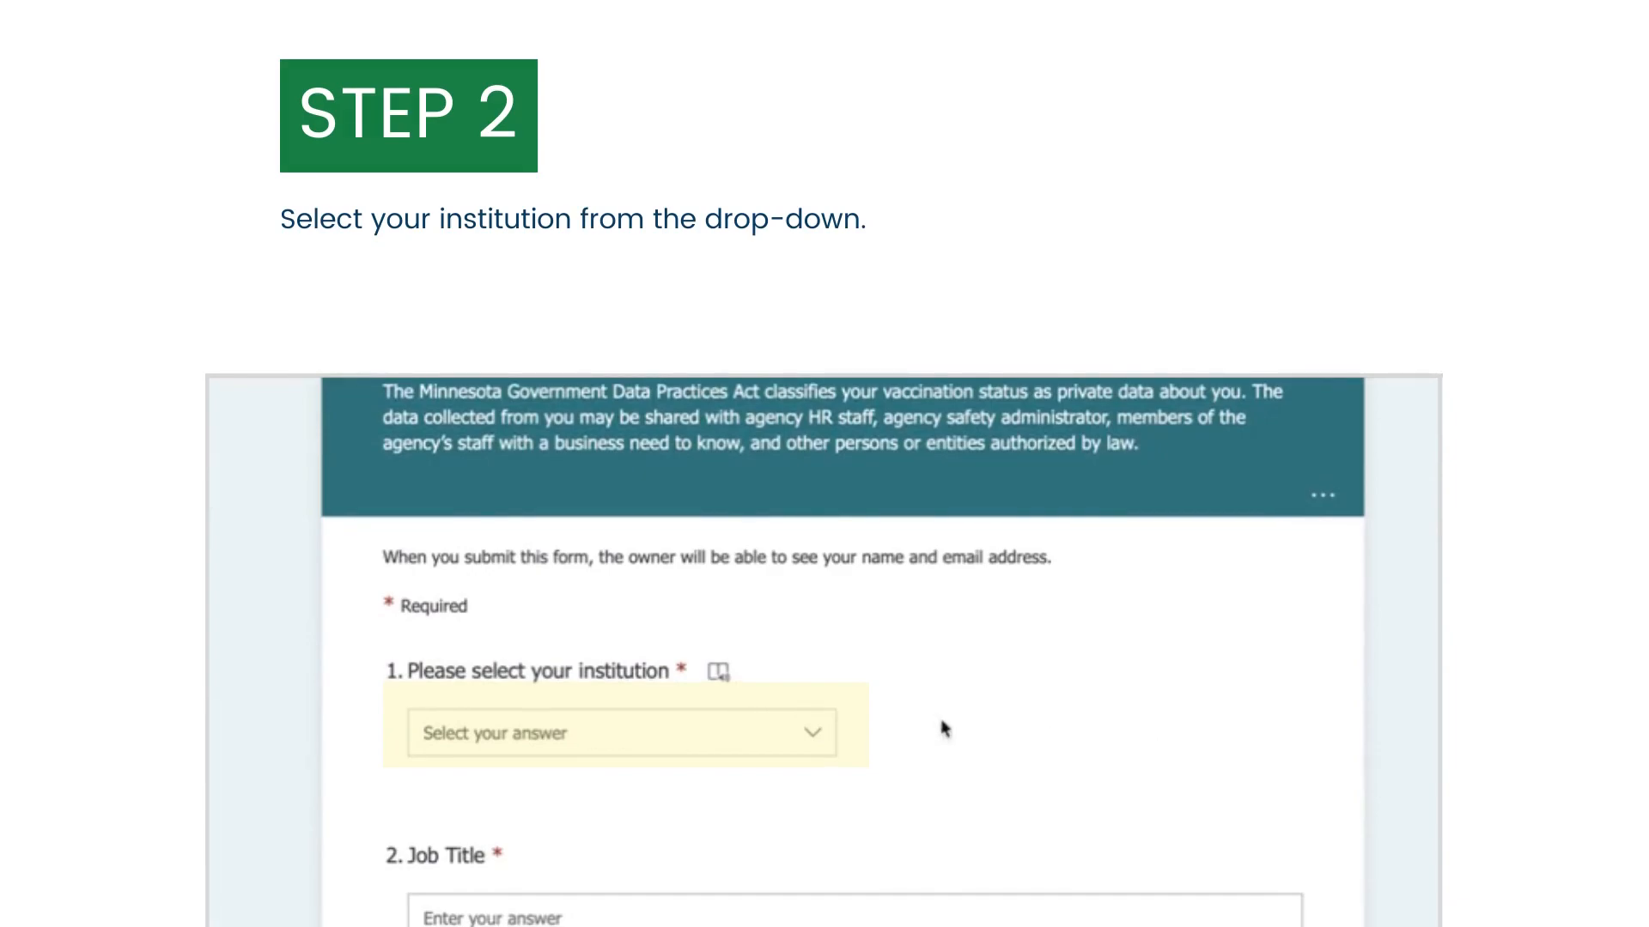
Step: Choose Alexandria Technical and Community College as the institution in question 1
left_click(620, 733)
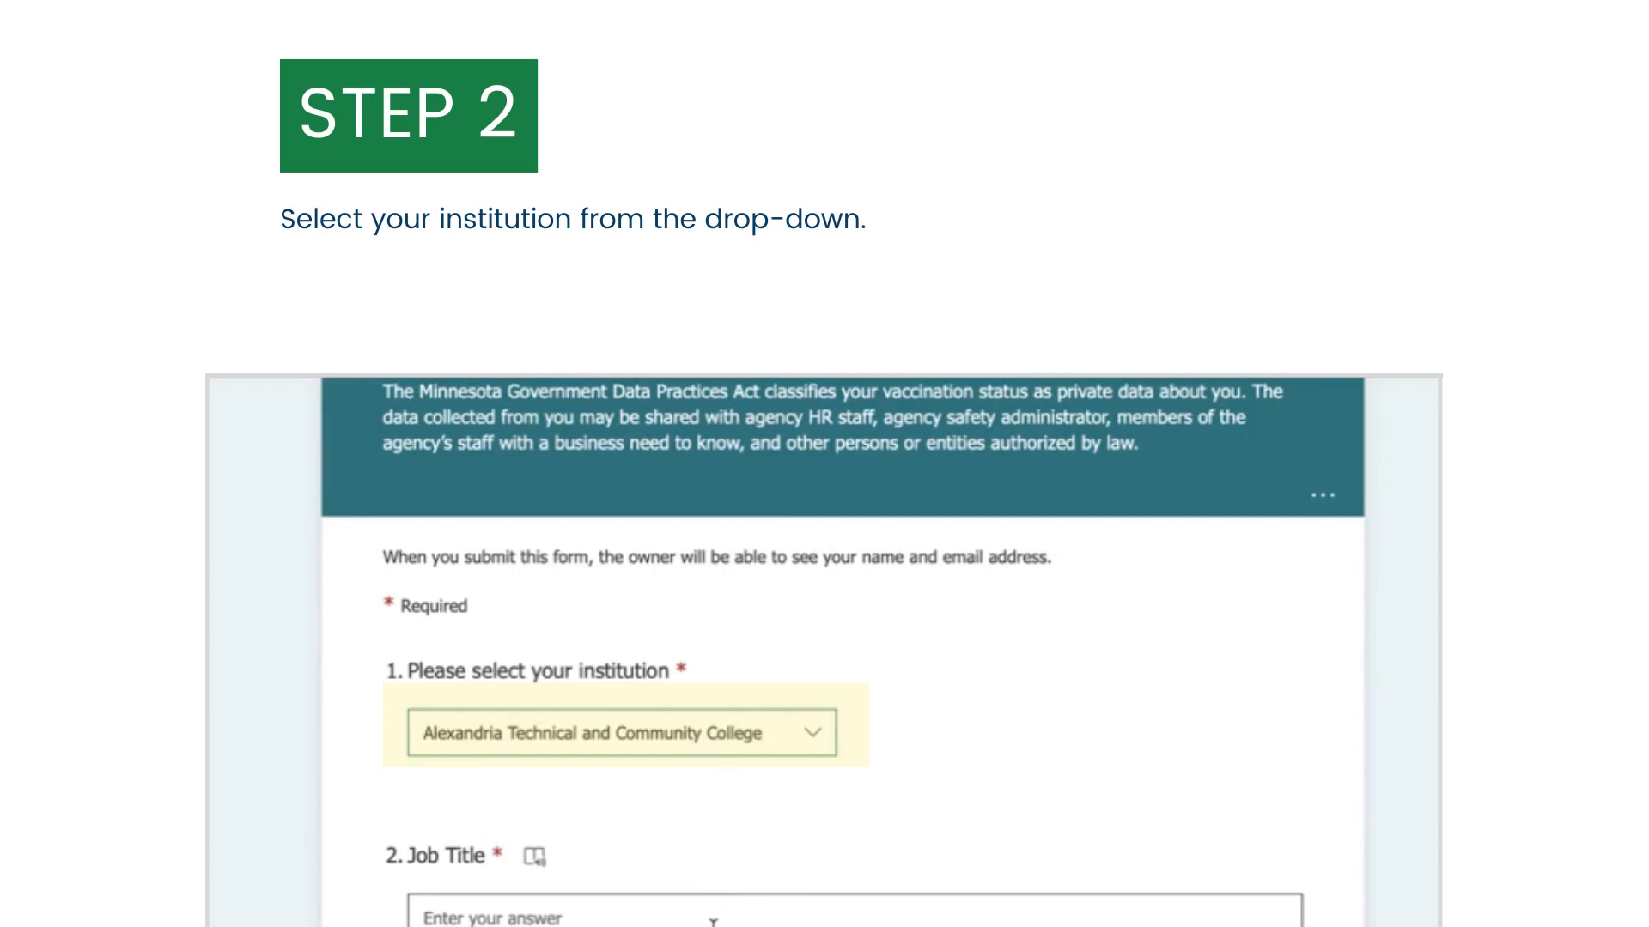
left_click(711, 734)
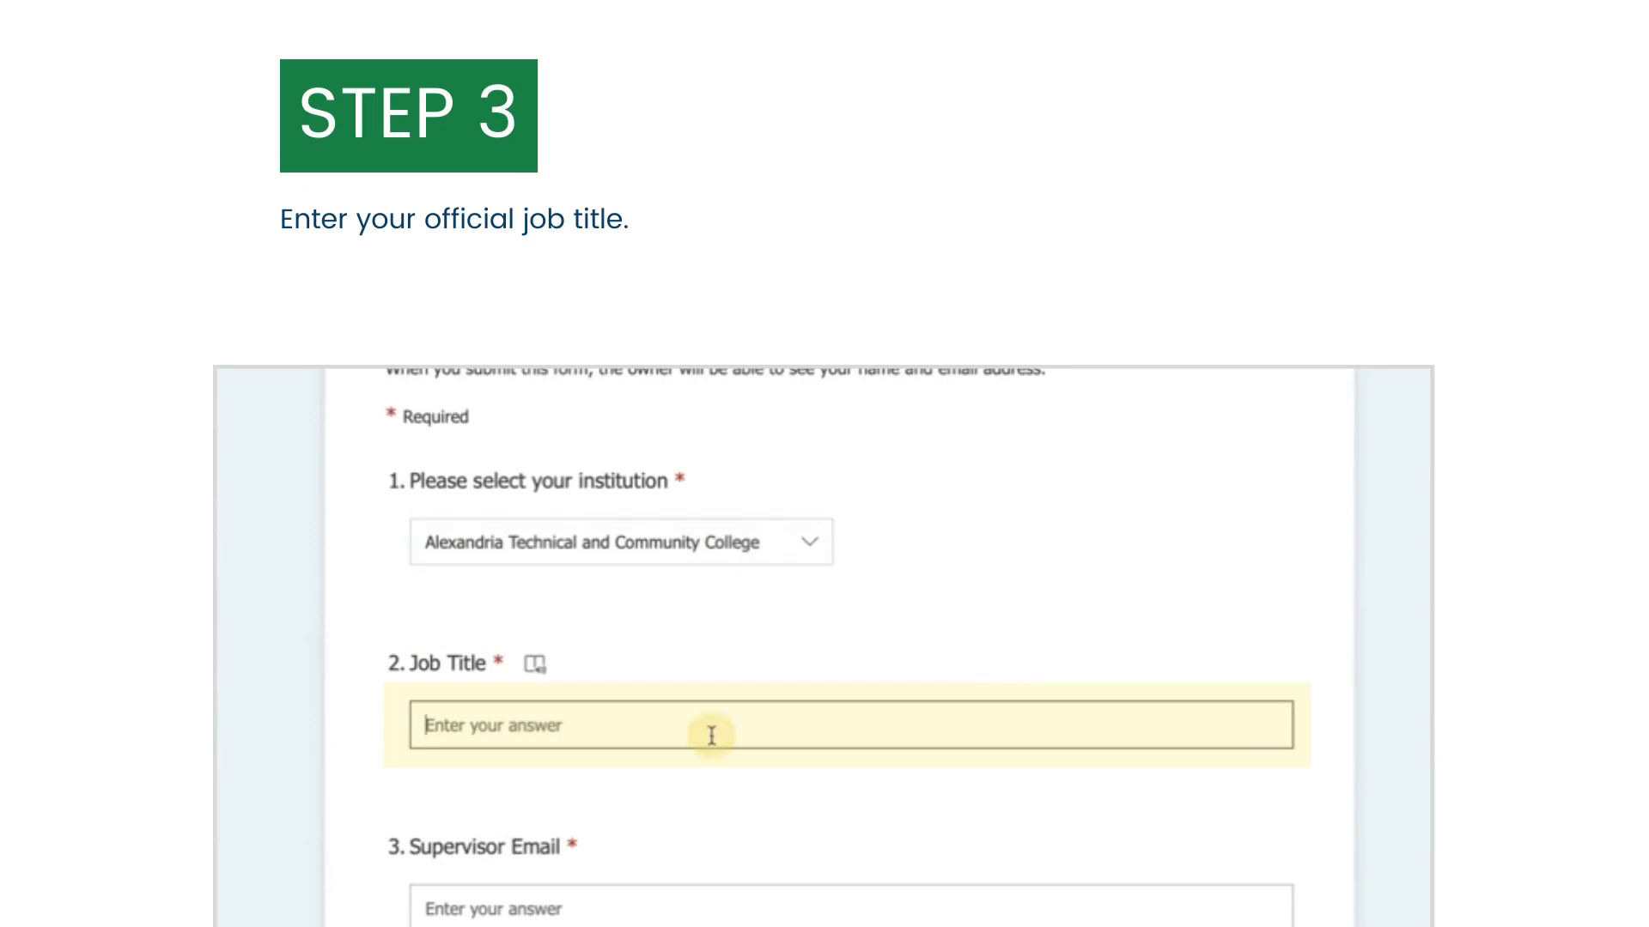
Step: Enter Web Developer as the job title and begin the supervisor email with 'John.'
type("Web Devel")
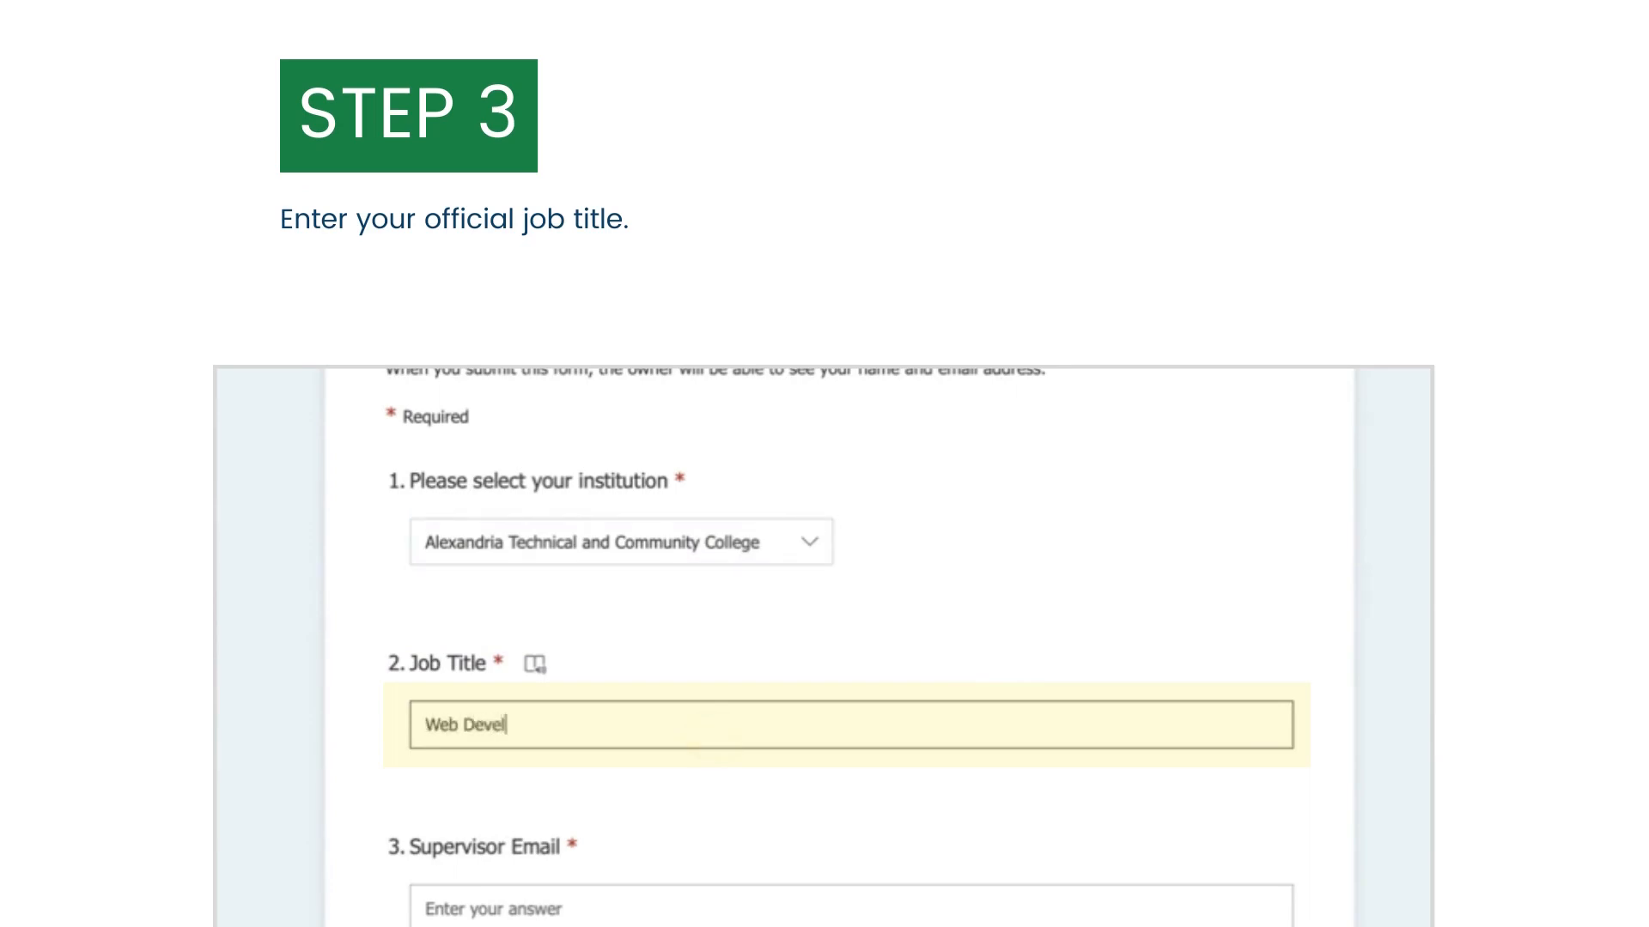
type("oper")
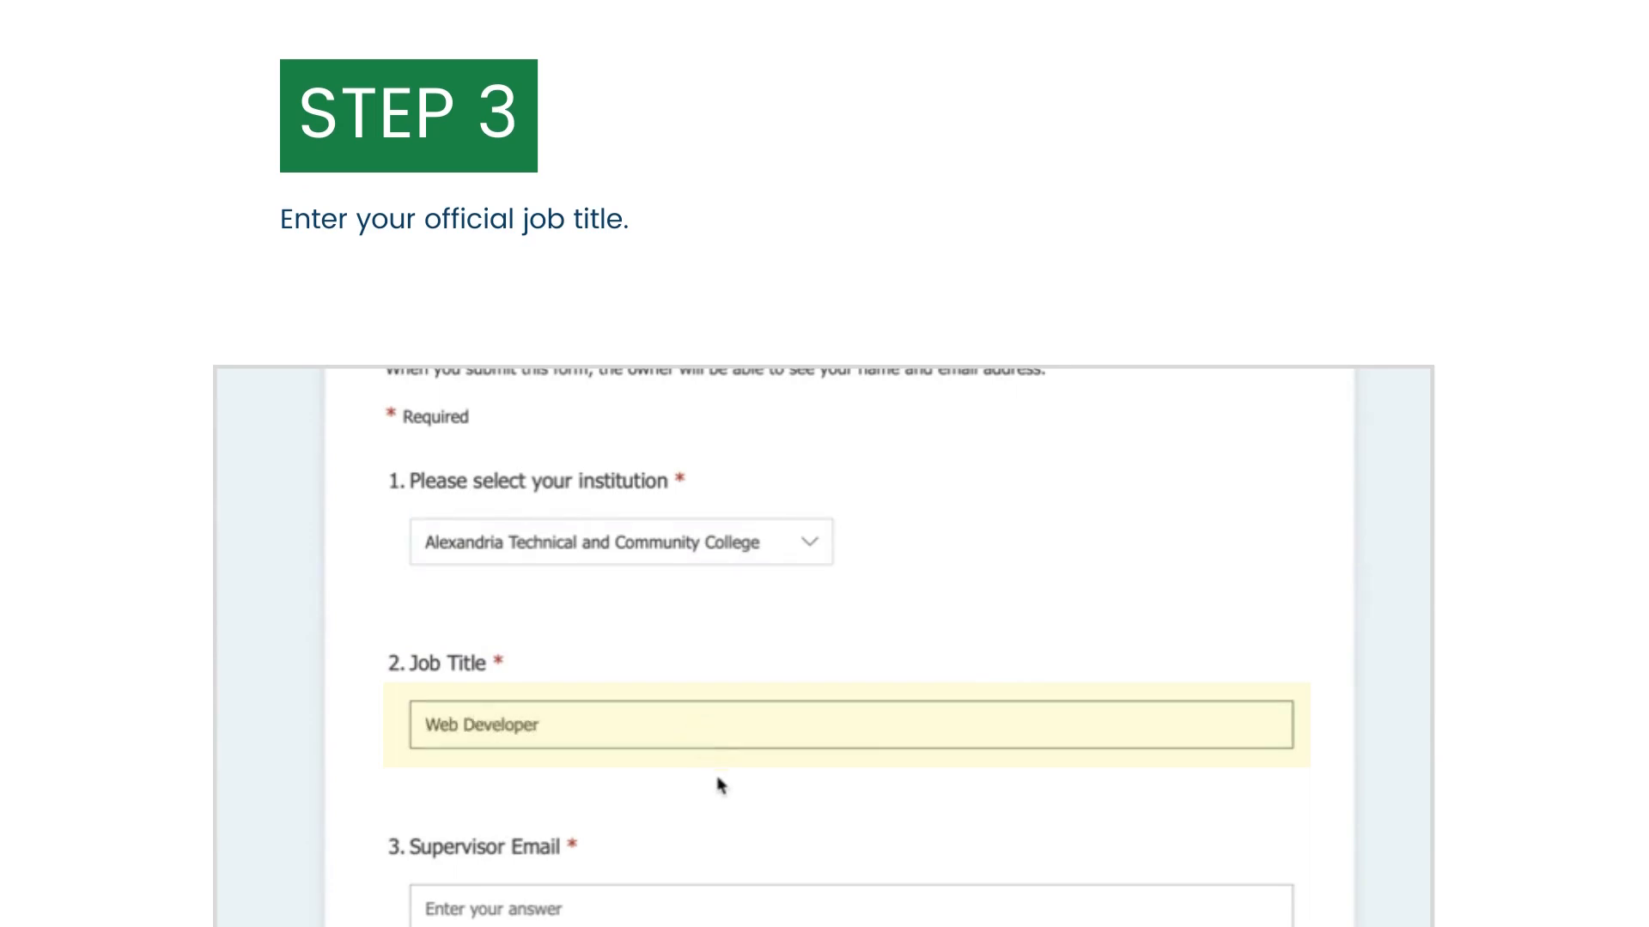
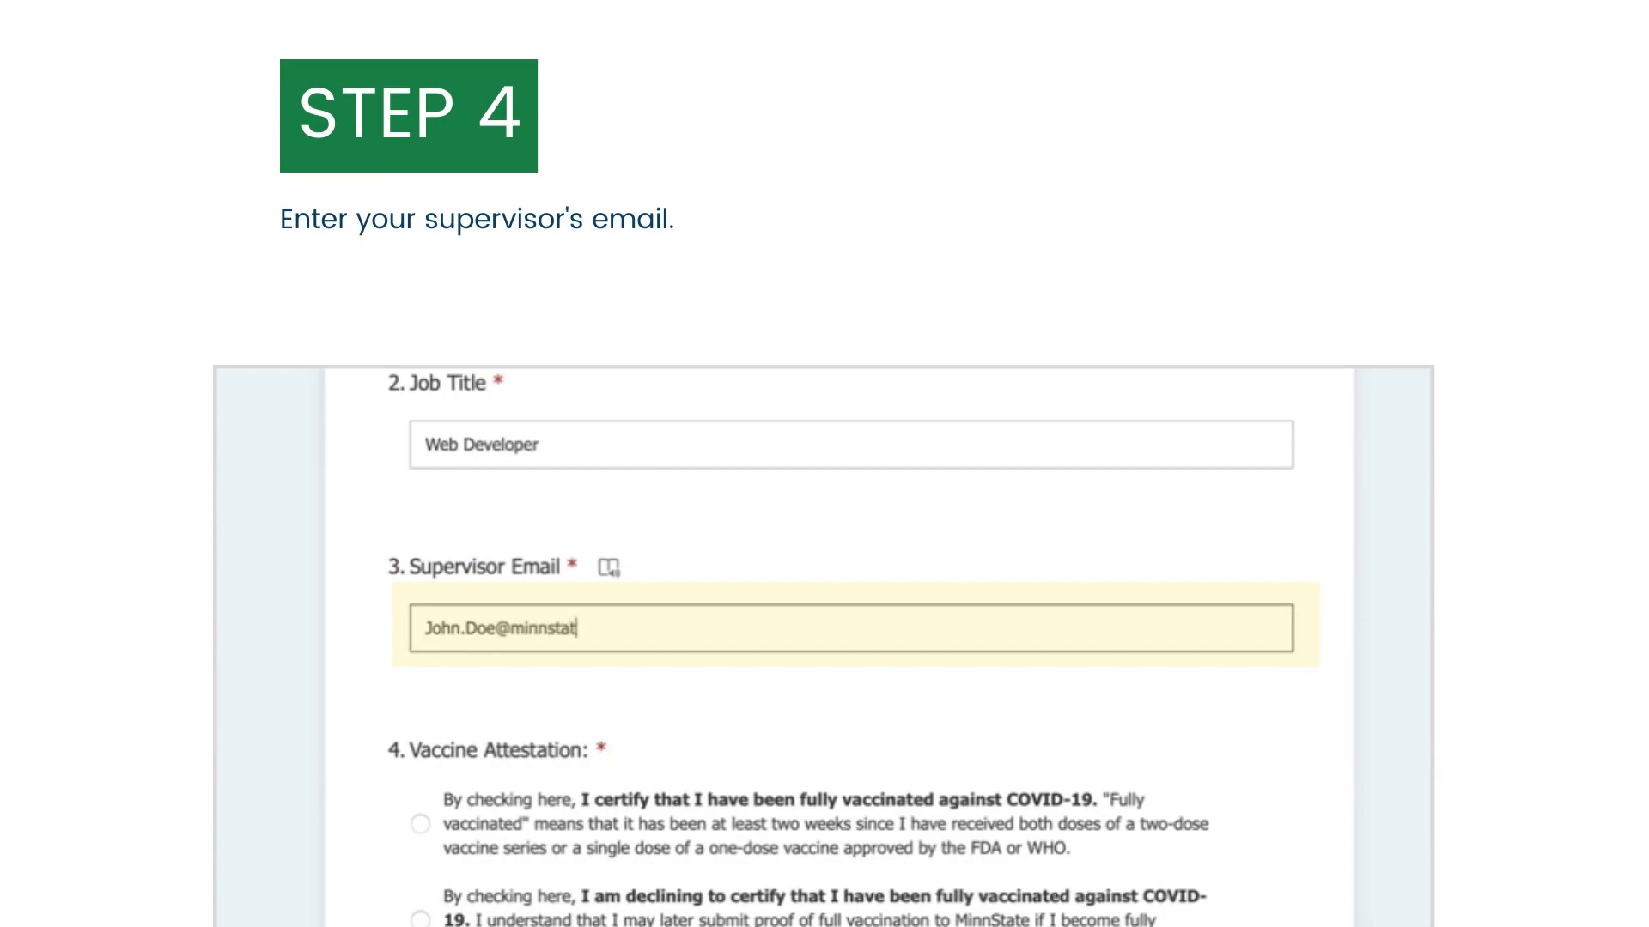
Step: Finish the supervisor email ending in 'e.edu' and reach the attestation question
type("e.edu")
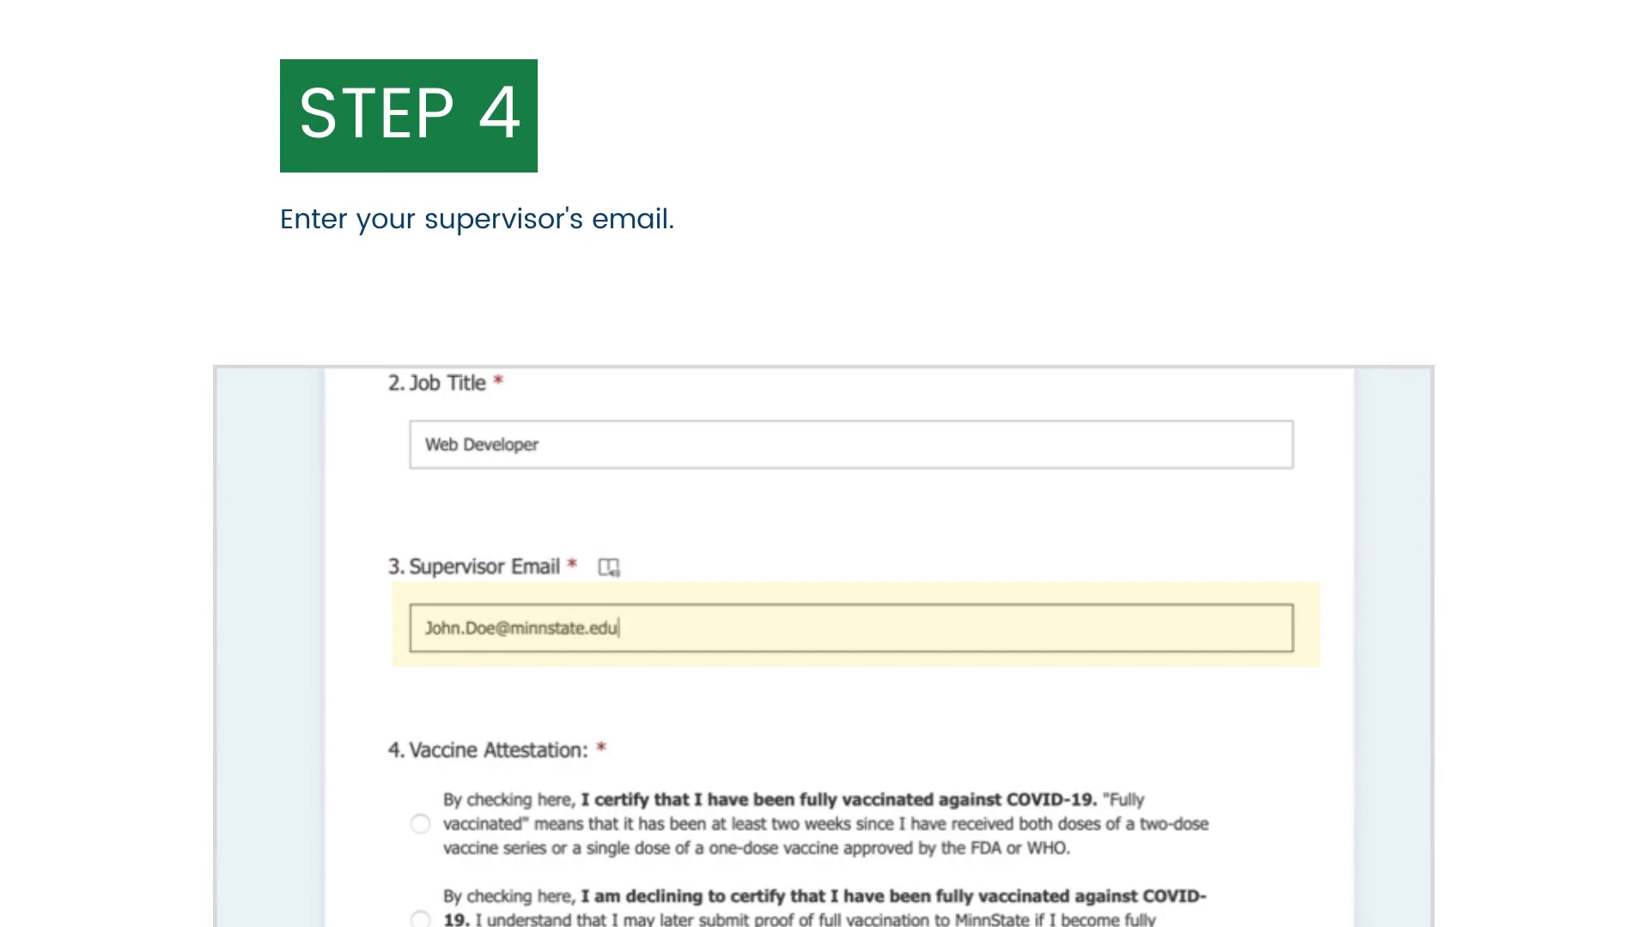
scroll("down", 3)
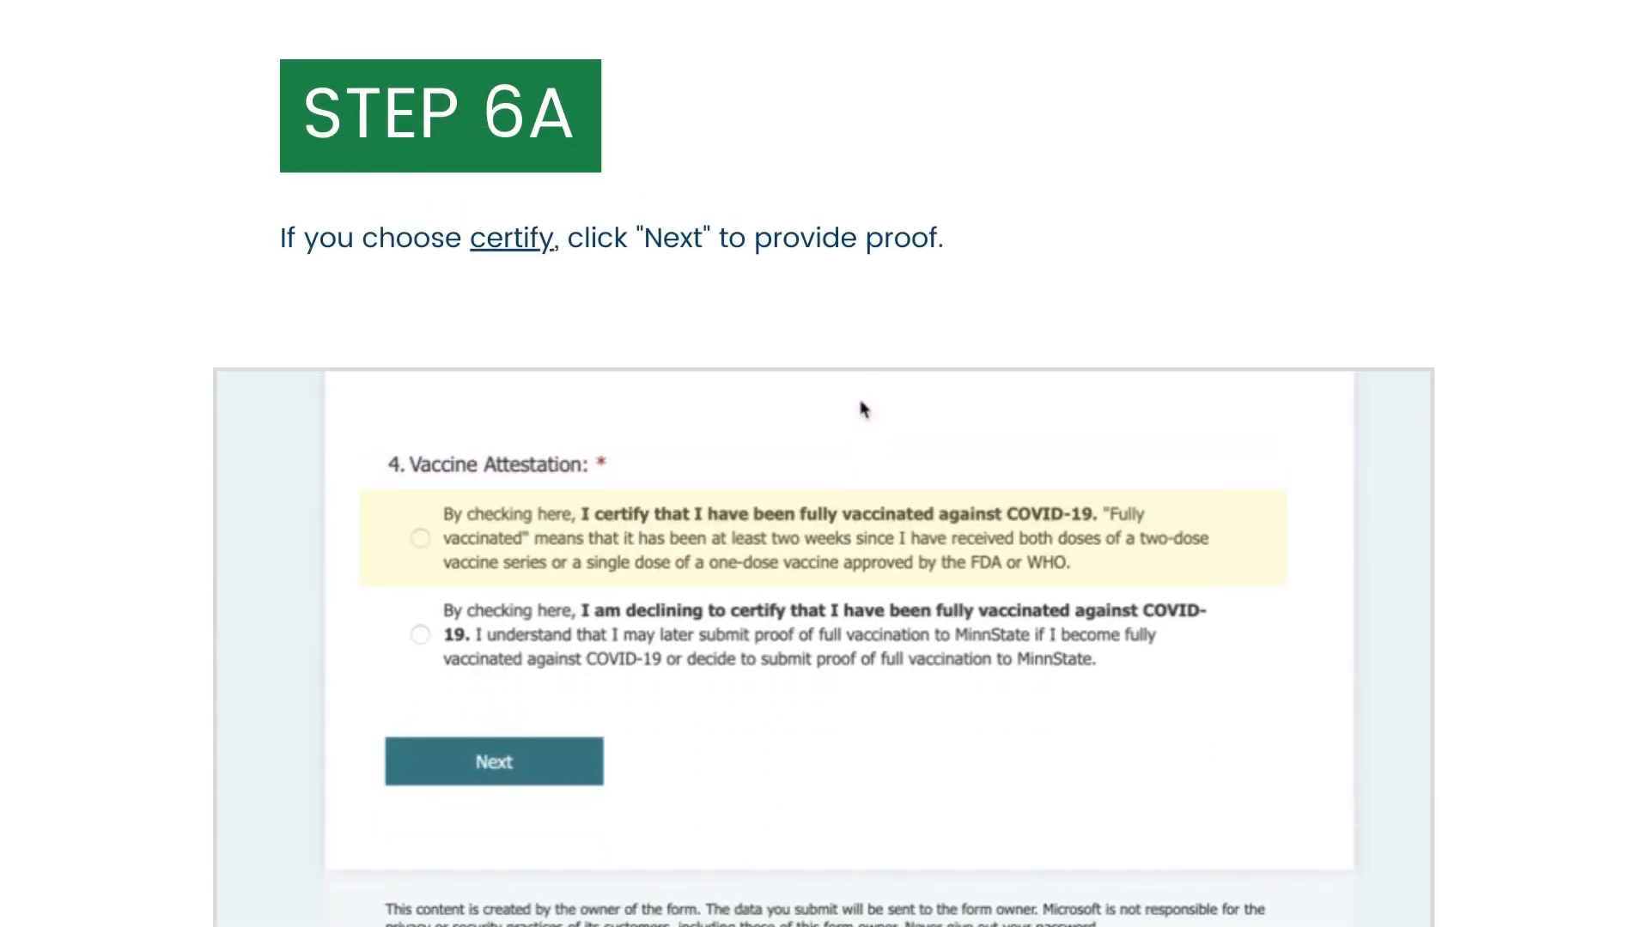
mouse_move(852, 409)
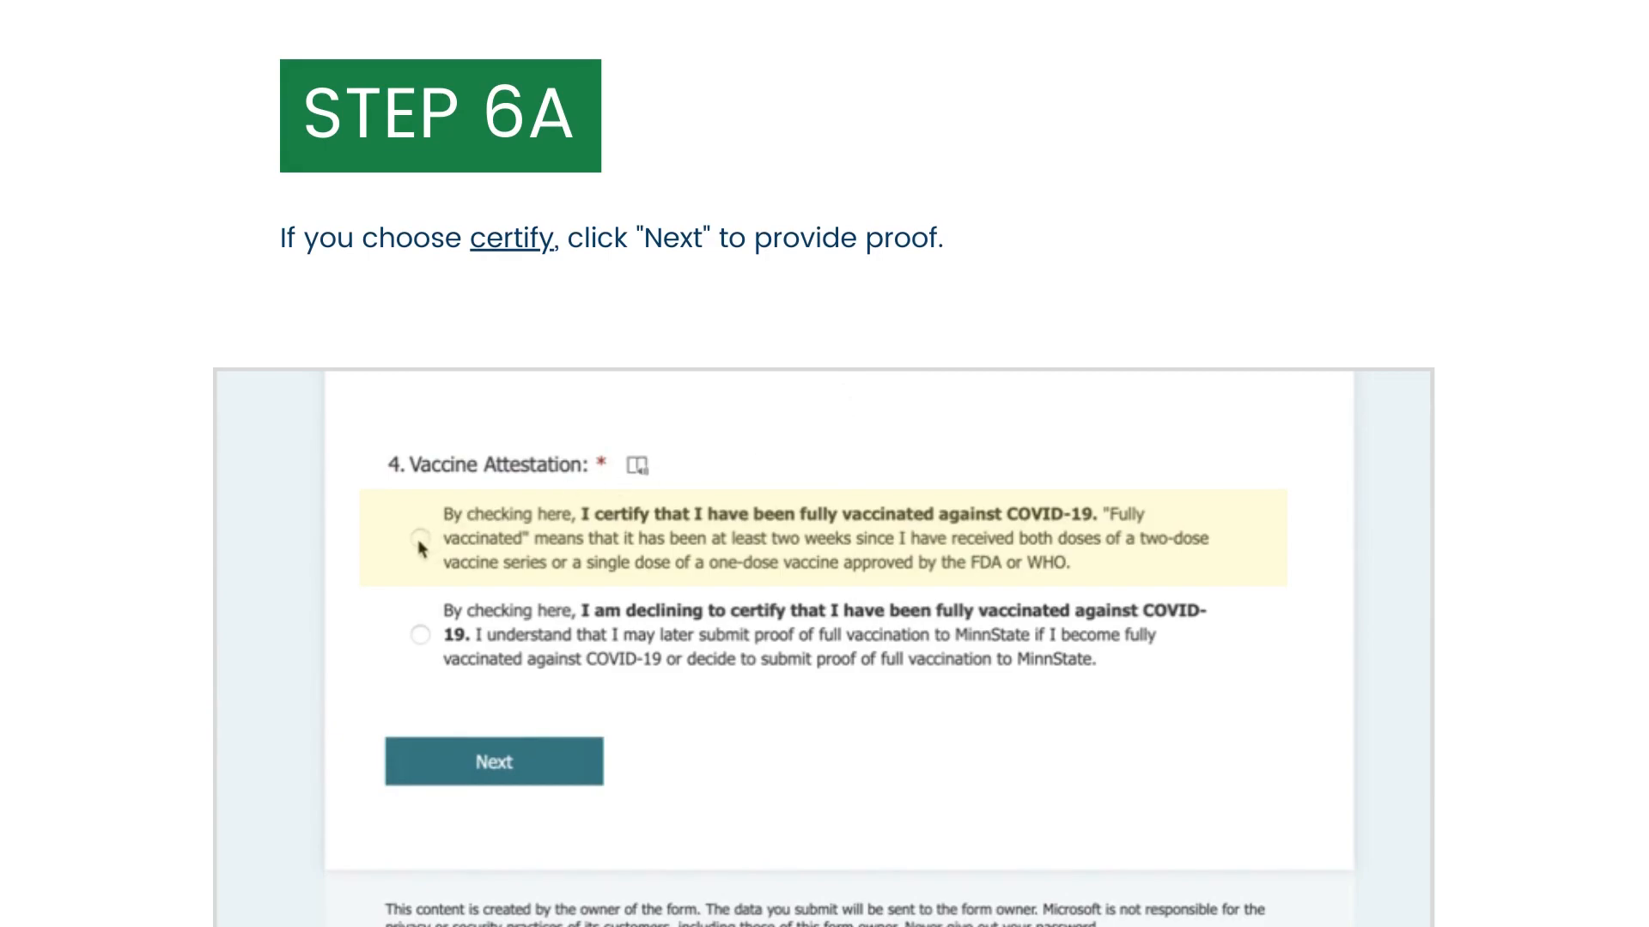
Step: Certify full COVID-19 vaccination and continue to the vaccine record upload page
left_click(421, 540)
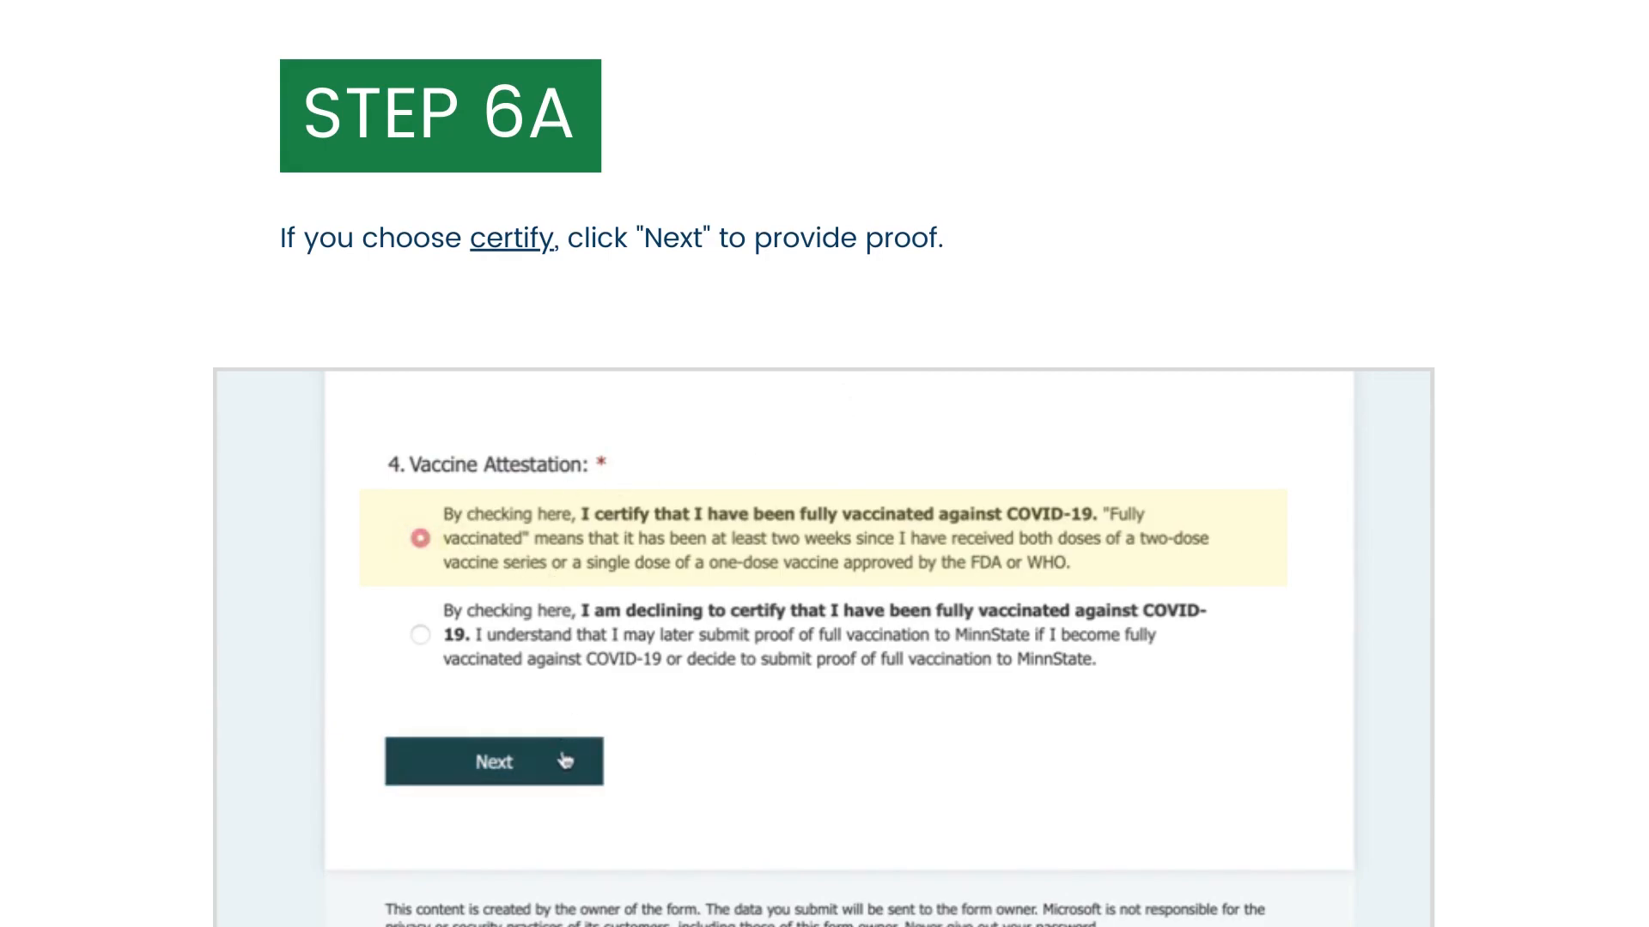
left_click(493, 761)
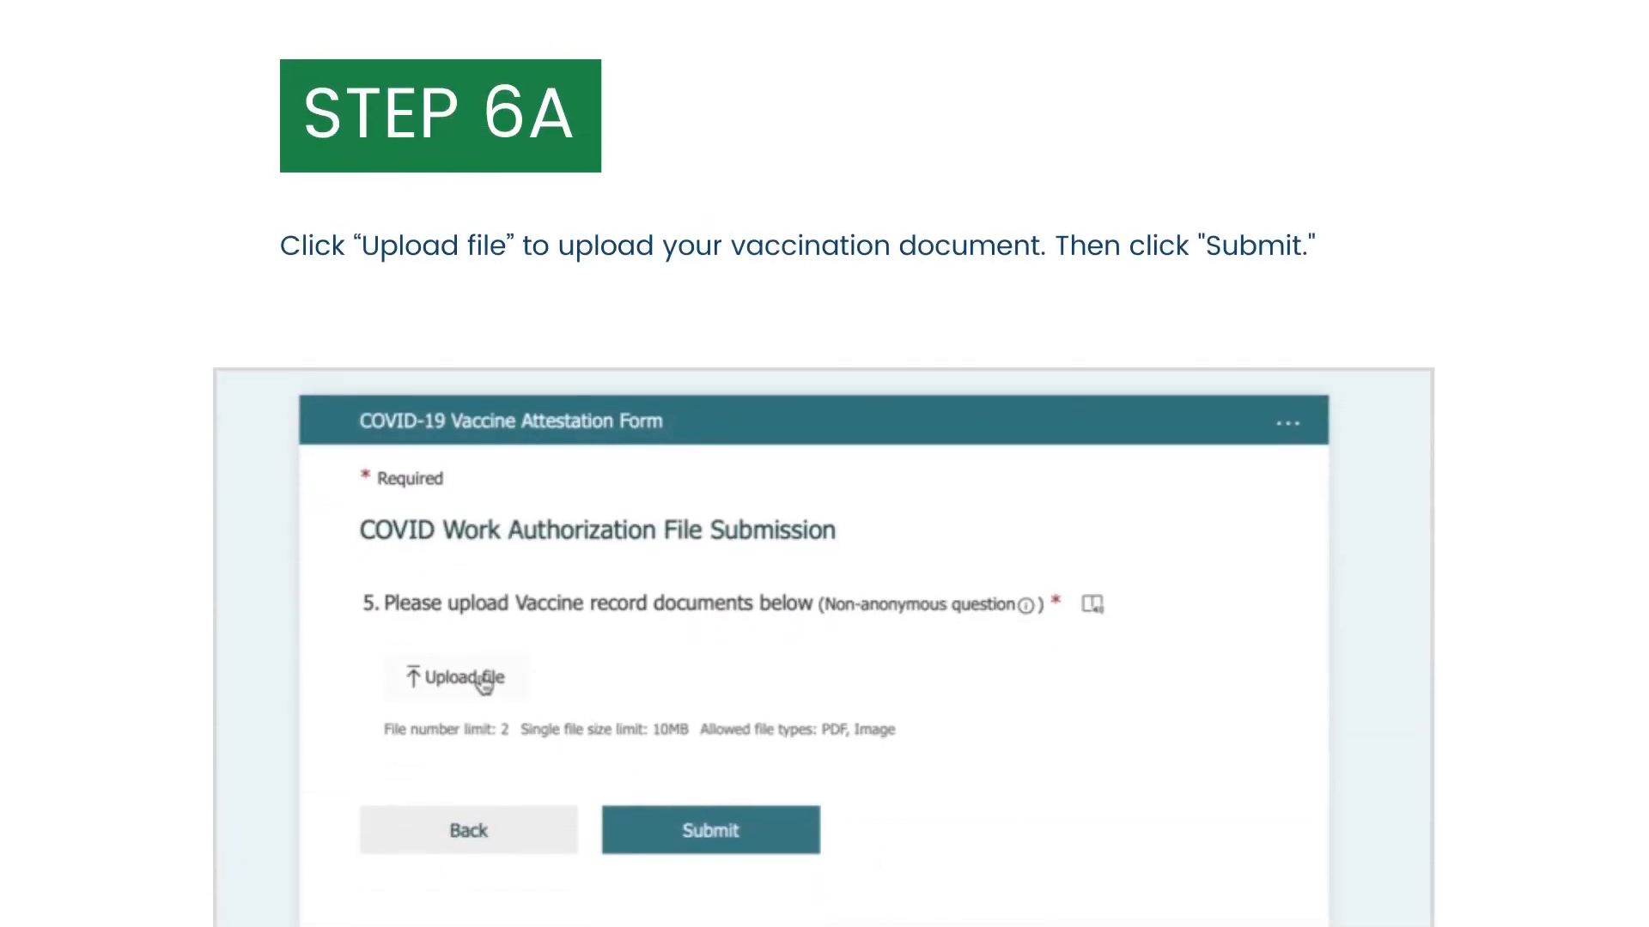
Step: Upload Documentation.pdf from the Desktop Documentation folder as the vaccine record
left_click(457, 677)
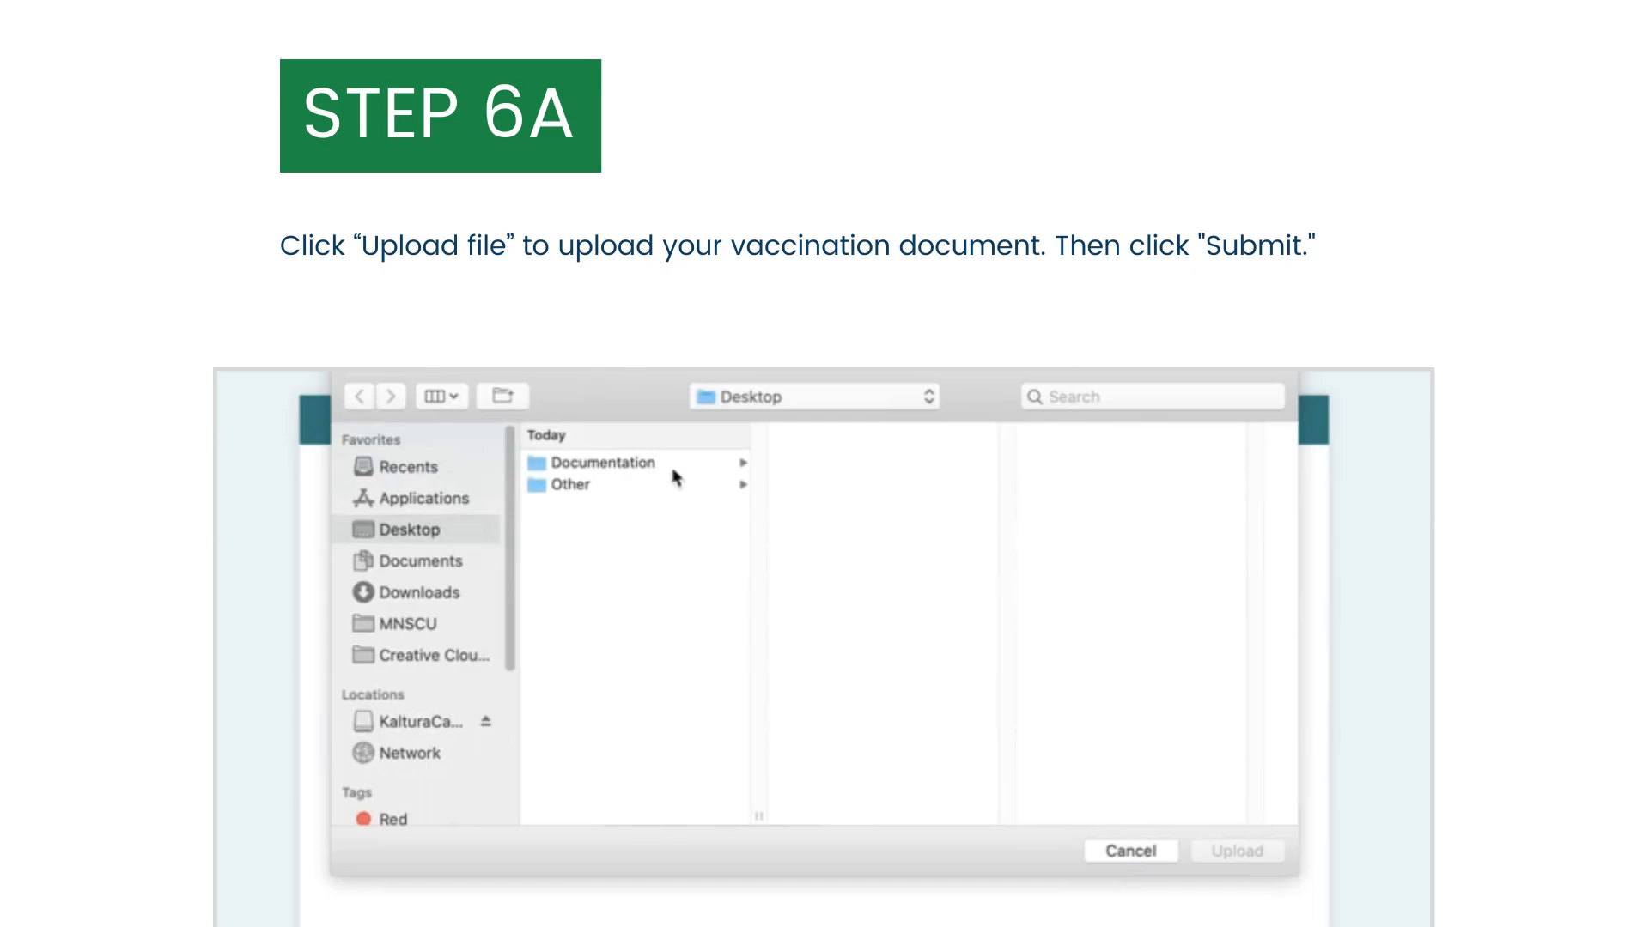
left_click(605, 462)
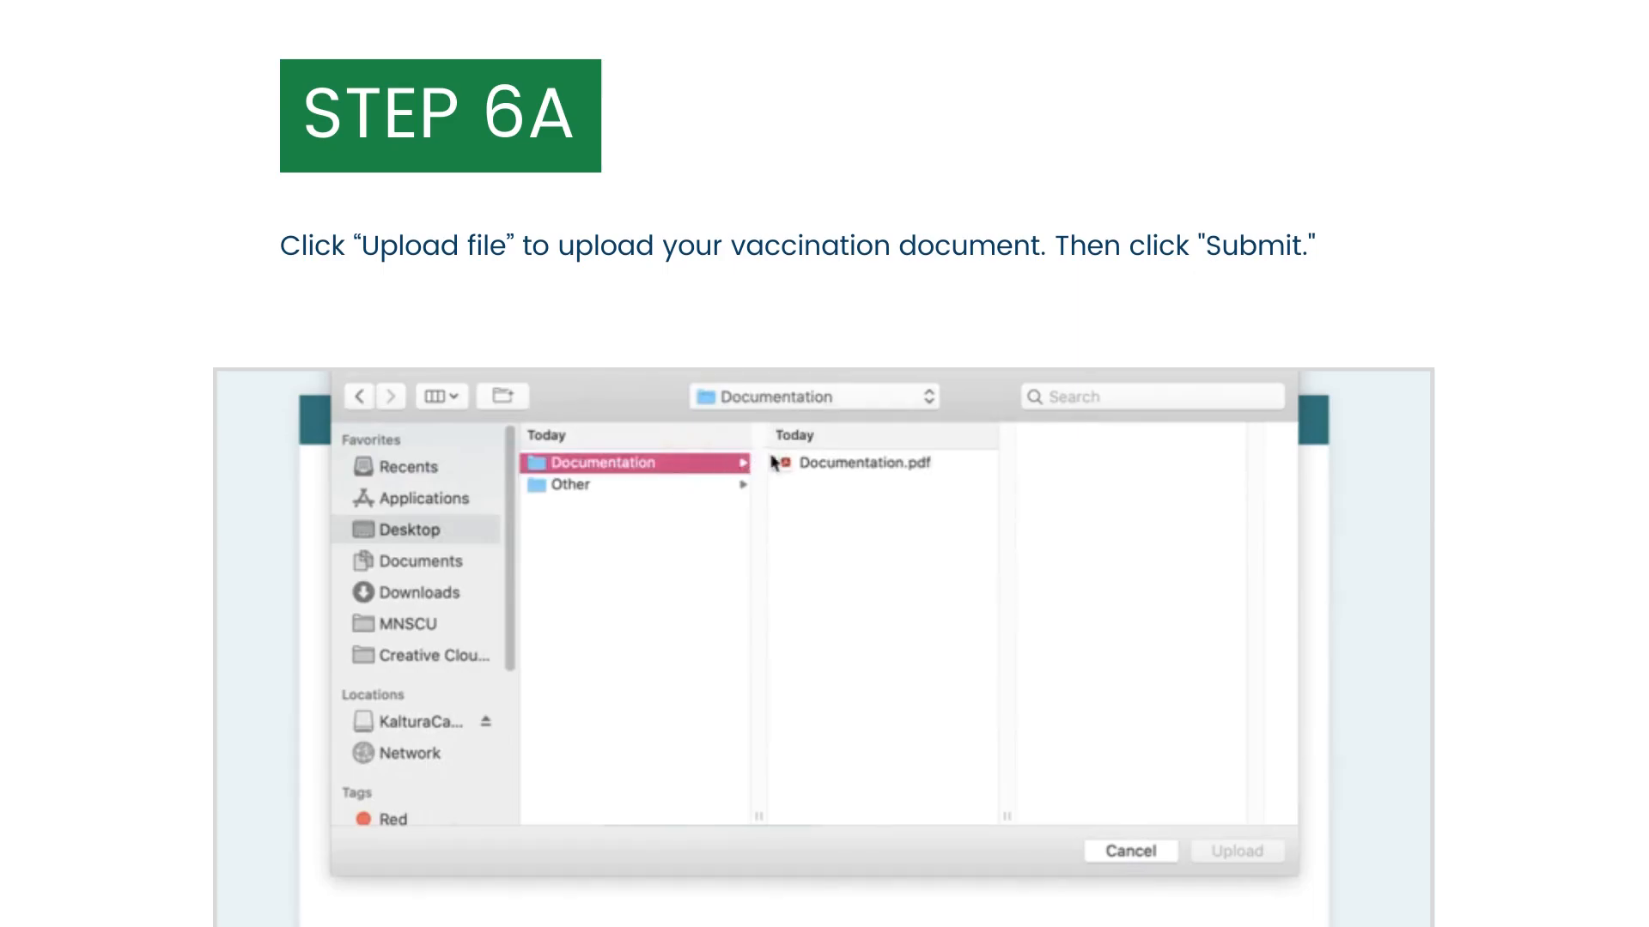
left_click(866, 462)
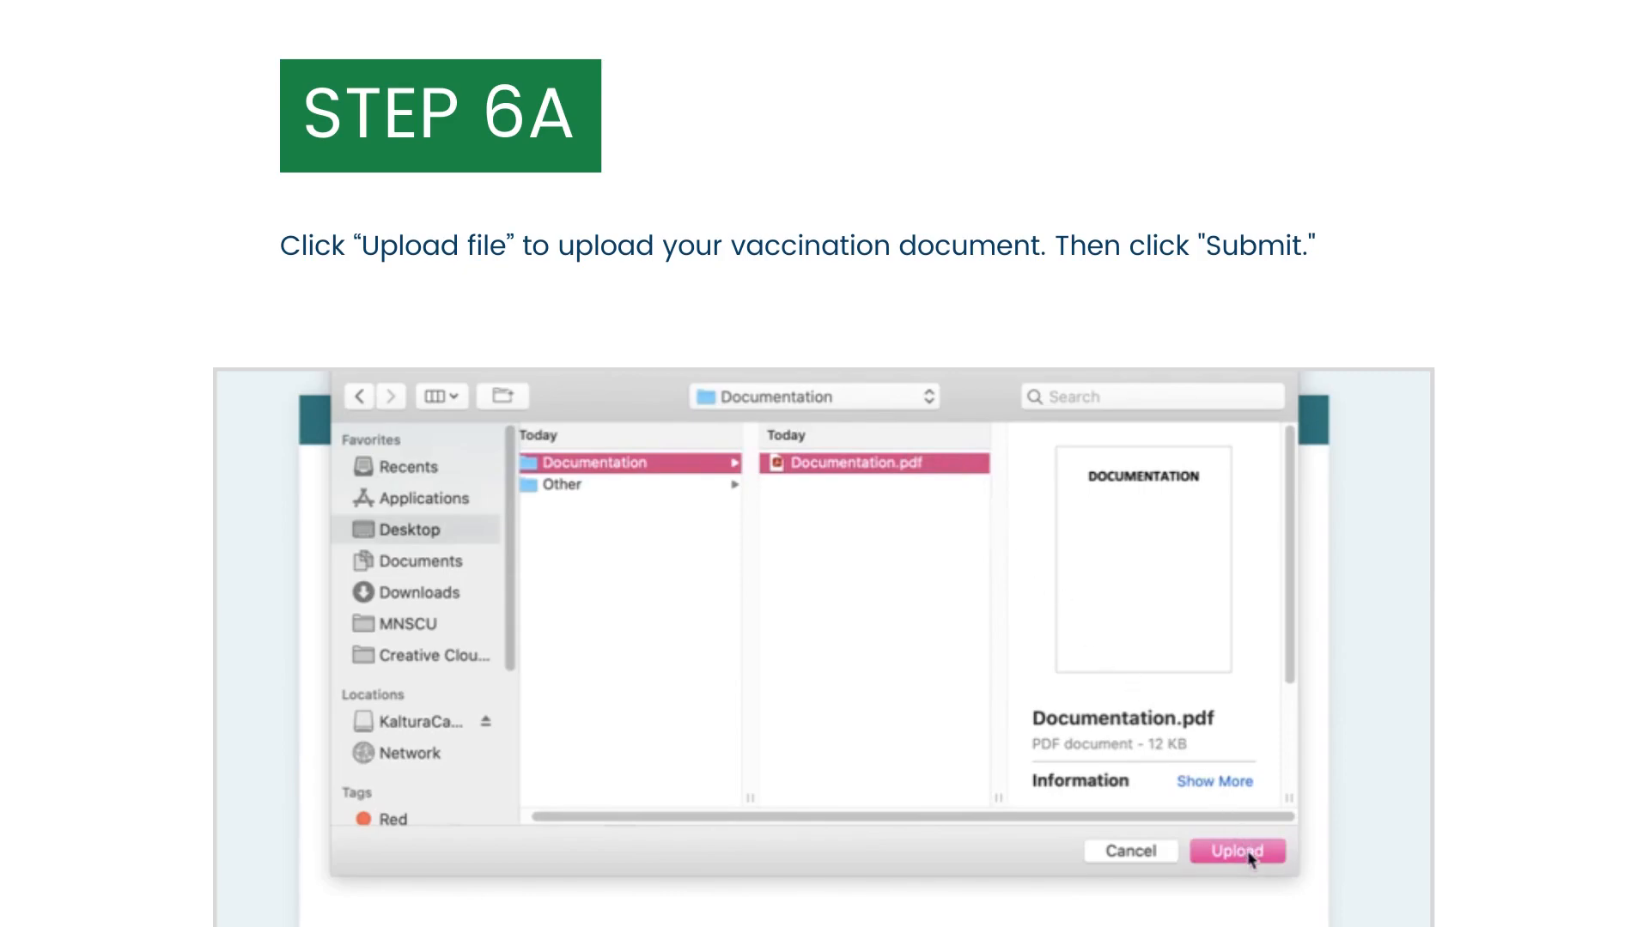
left_click(1236, 850)
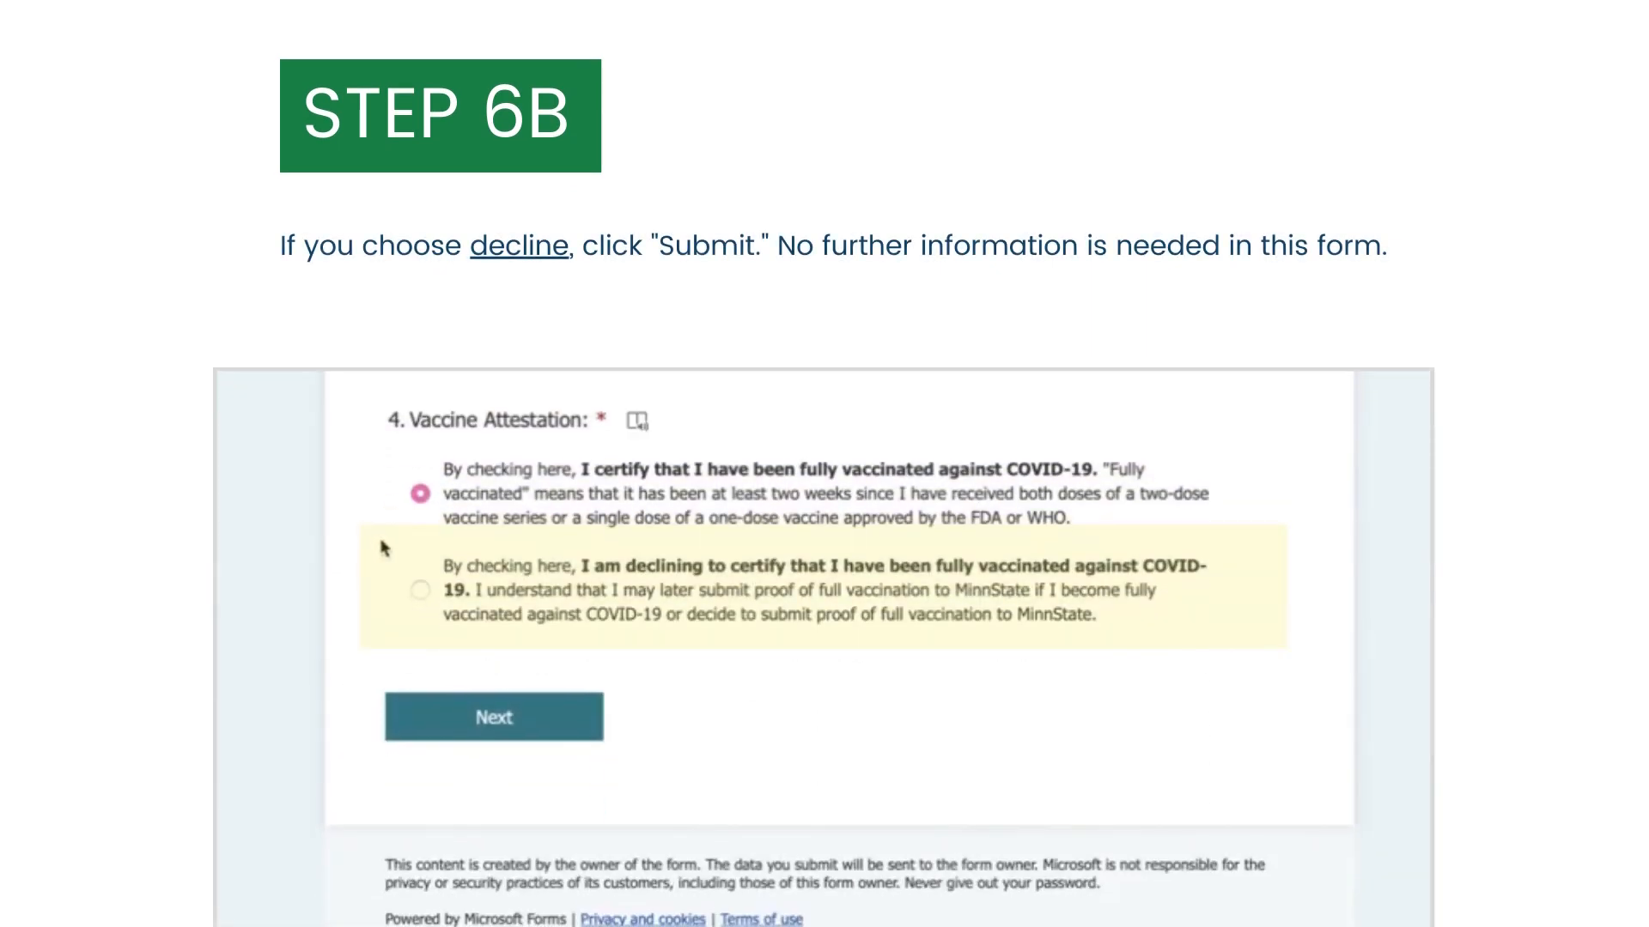
Step: Select 'I am declining to certify' as the vaccine attestation answer
left_click(421, 589)
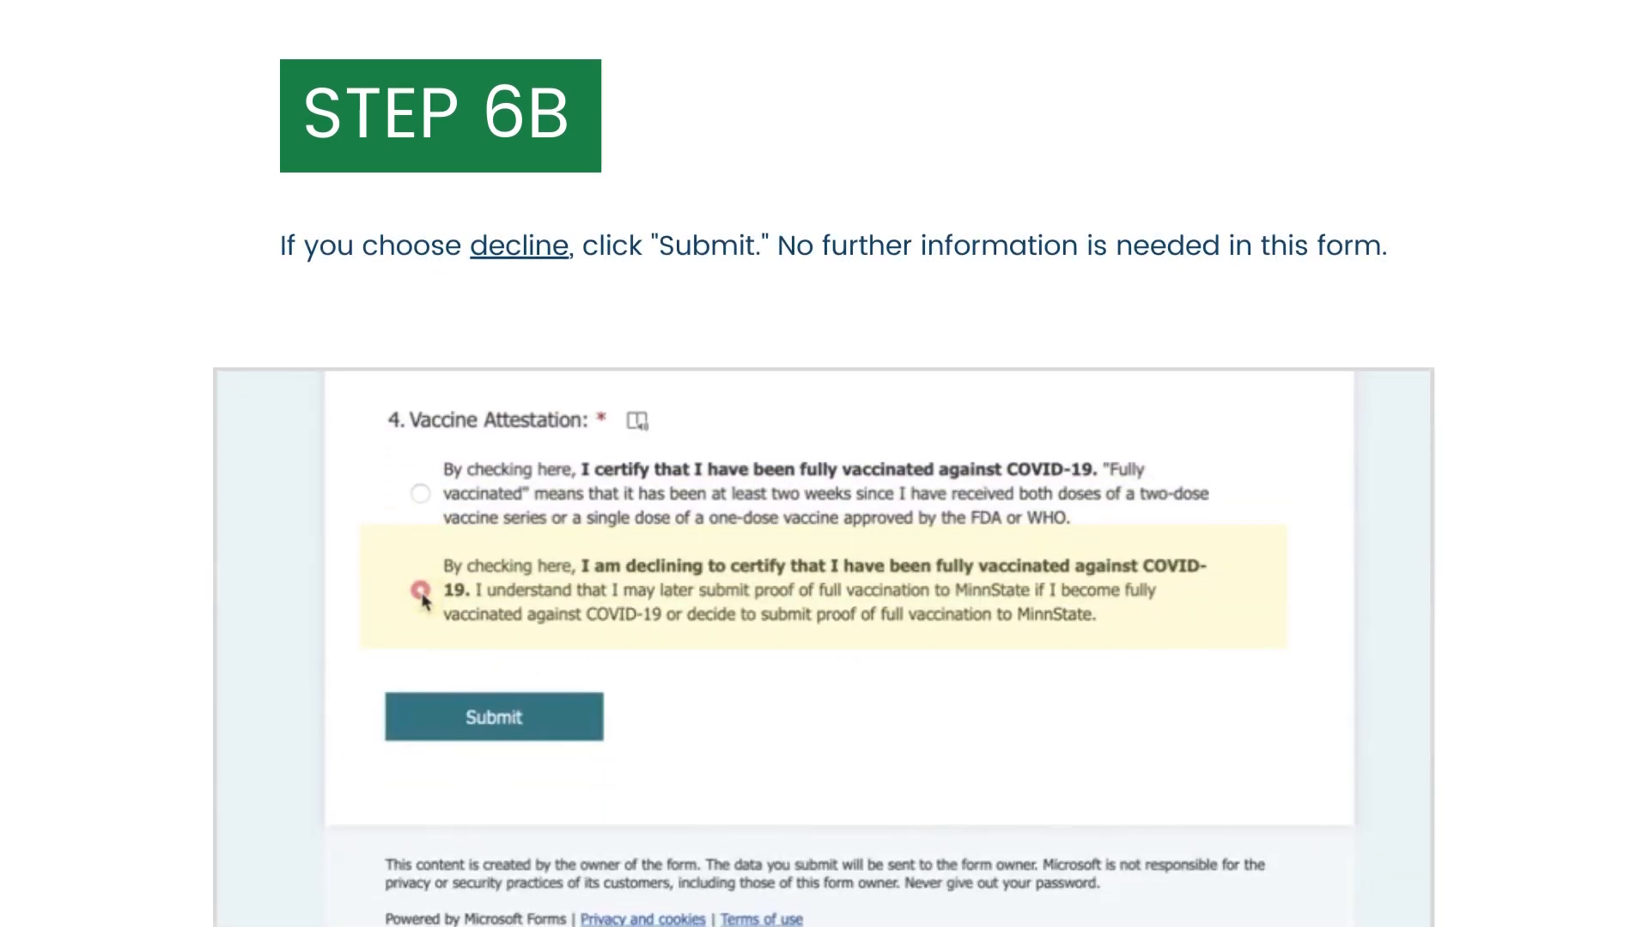
left_click(421, 591)
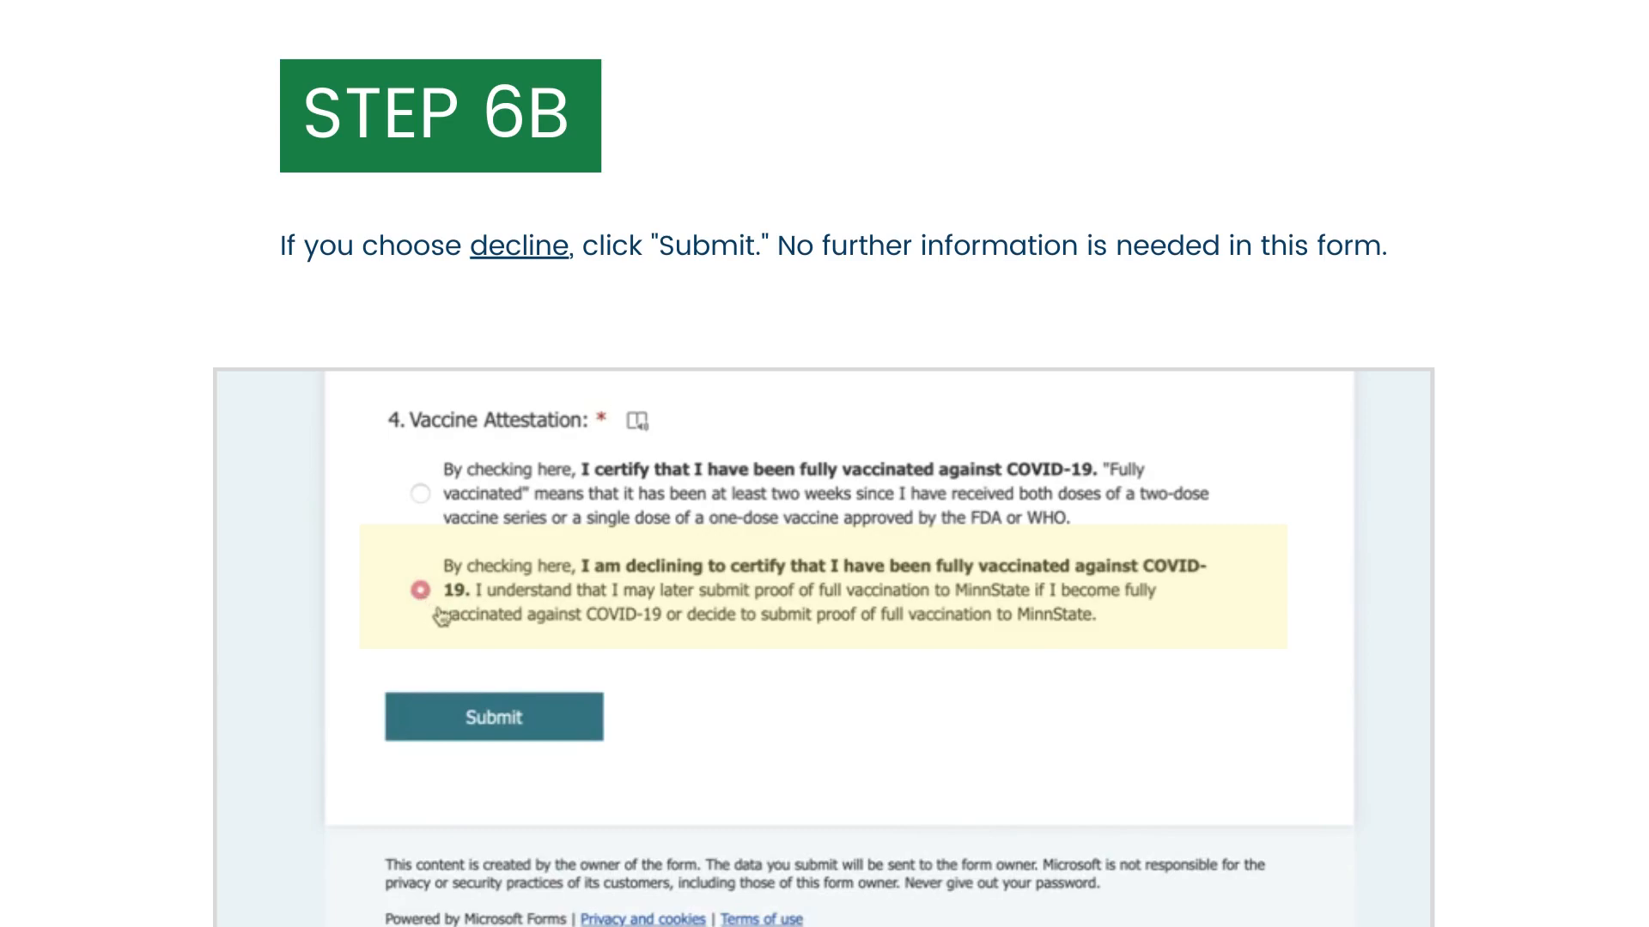